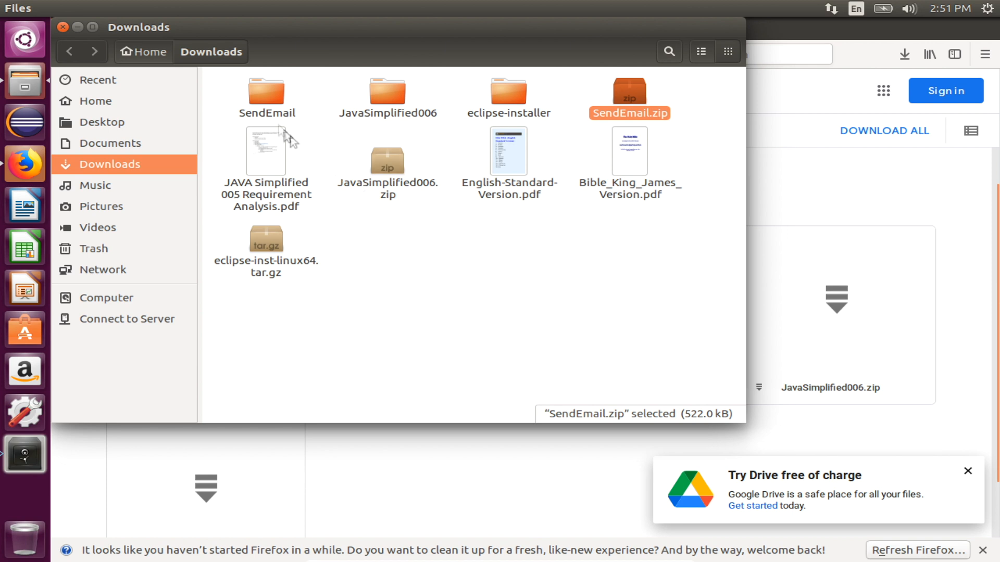
# Select the extracted SendEmail folder in Downloads before launching Eclipse.
pyautogui.click(266, 96)
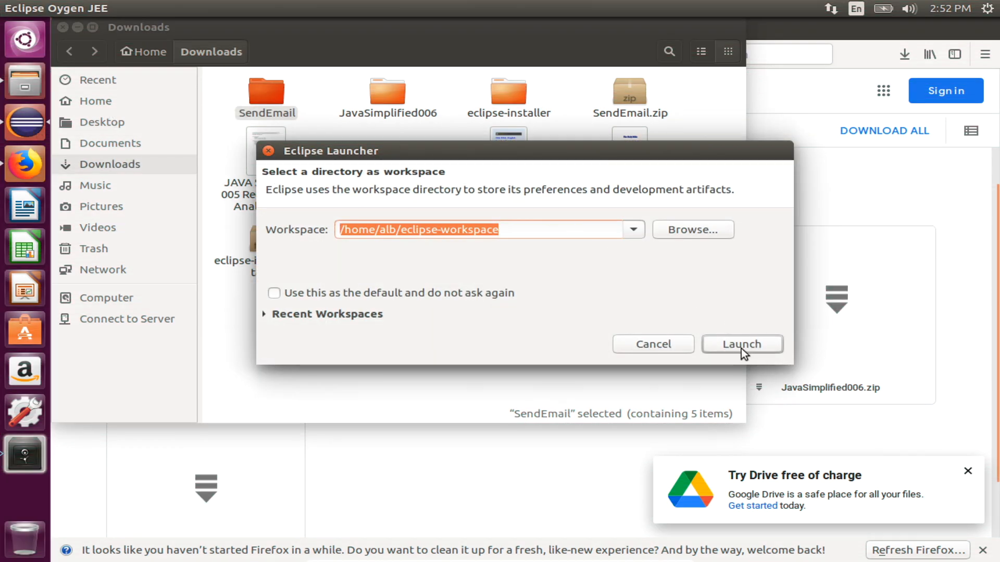
# Launch Eclipse into the default /home/alb/eclipse-workspace containing CourseDemo, HelloWorld and HelloWorldByAlb.
pyautogui.click(740, 344)
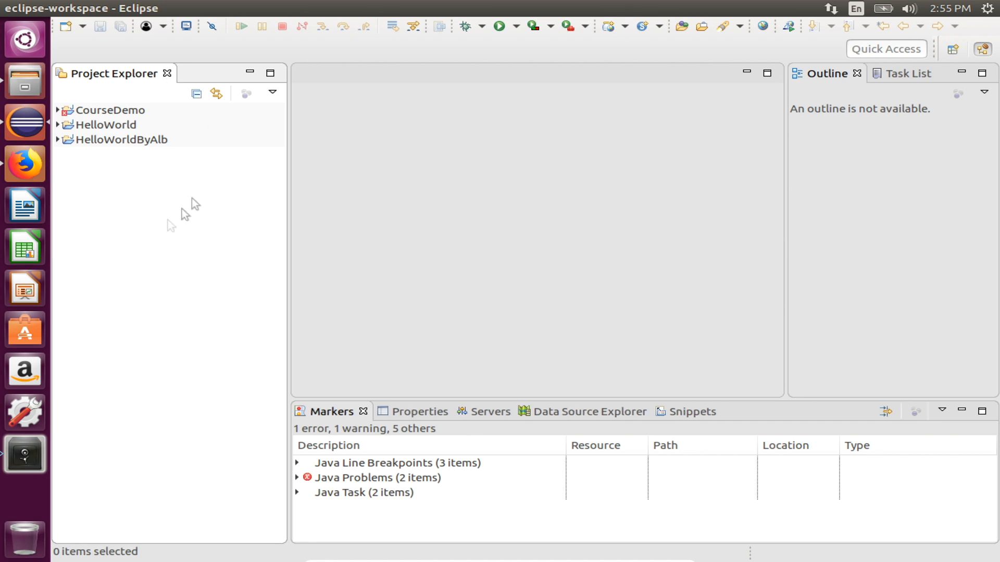
pyautogui.moveTo(212, 187)
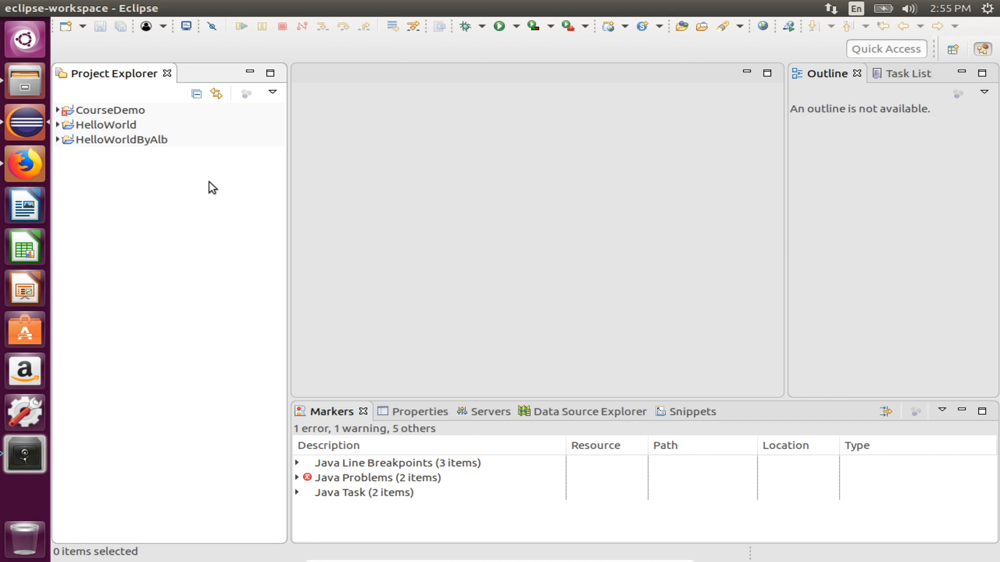
pyautogui.moveTo(159, 104)
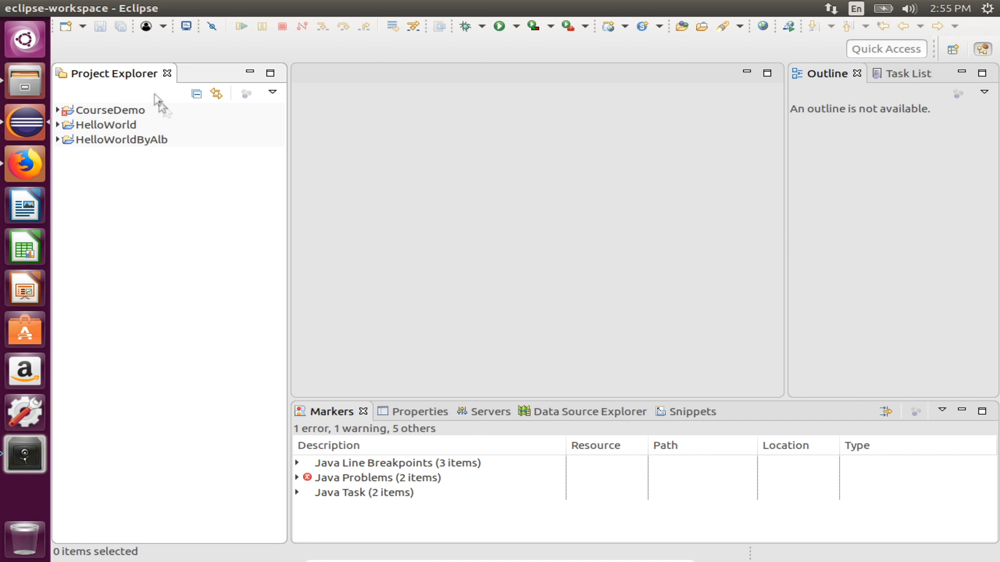
# Start the Import wizard with General > Existing Projects into Workspace and continue to Import Projects.
pyautogui.click(65, 8)
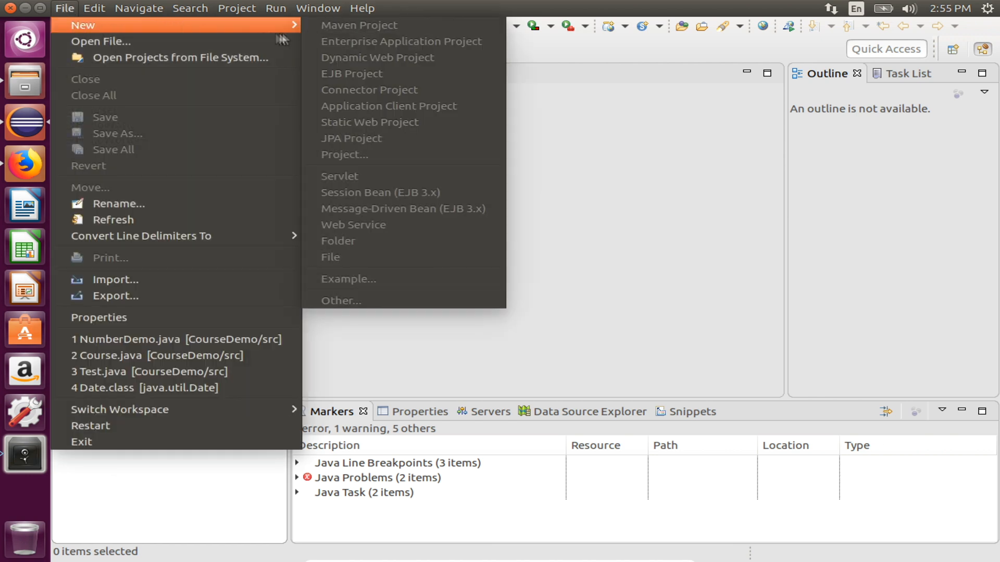
pyautogui.moveTo(114, 279)
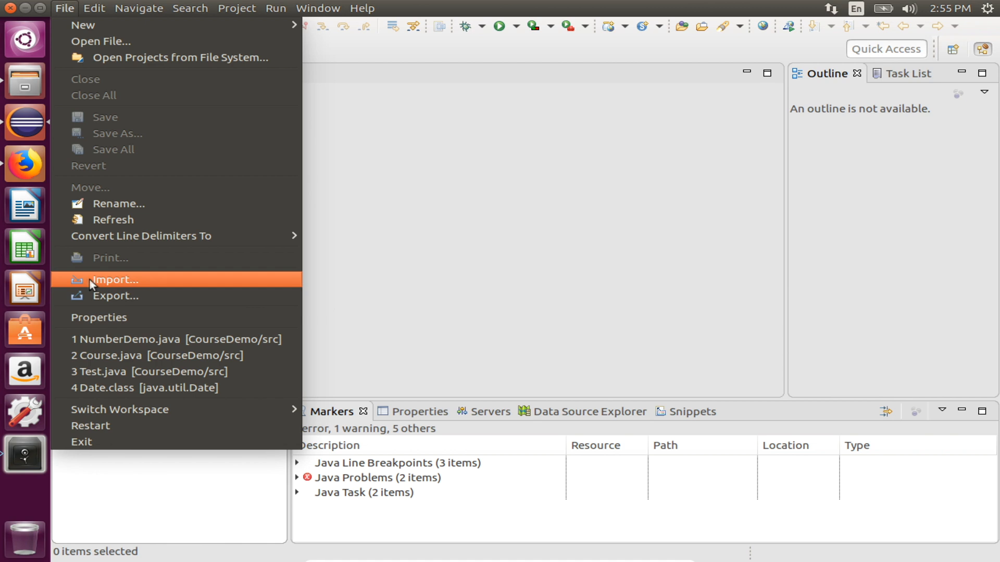
pyautogui.click(115, 280)
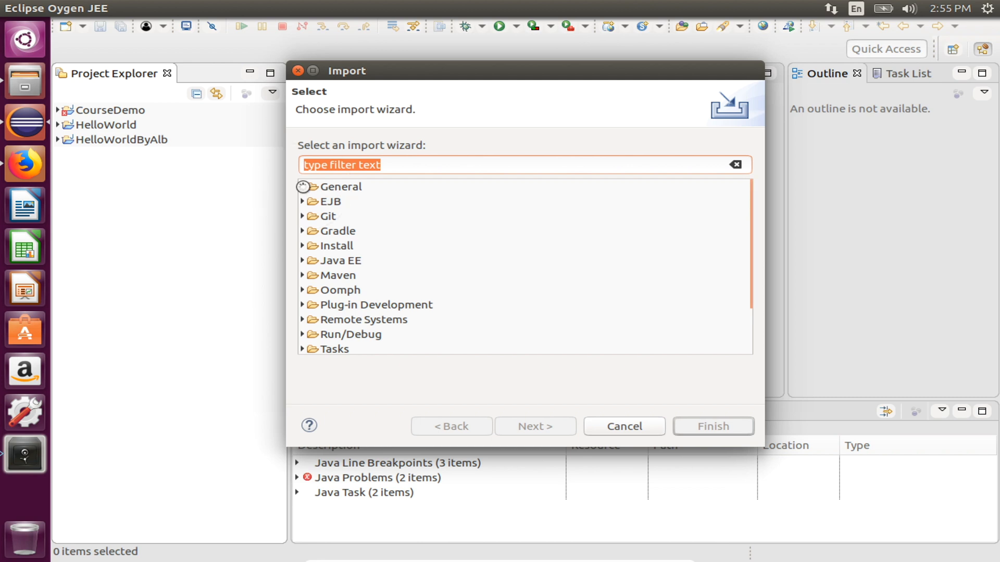
pyautogui.click(413, 217)
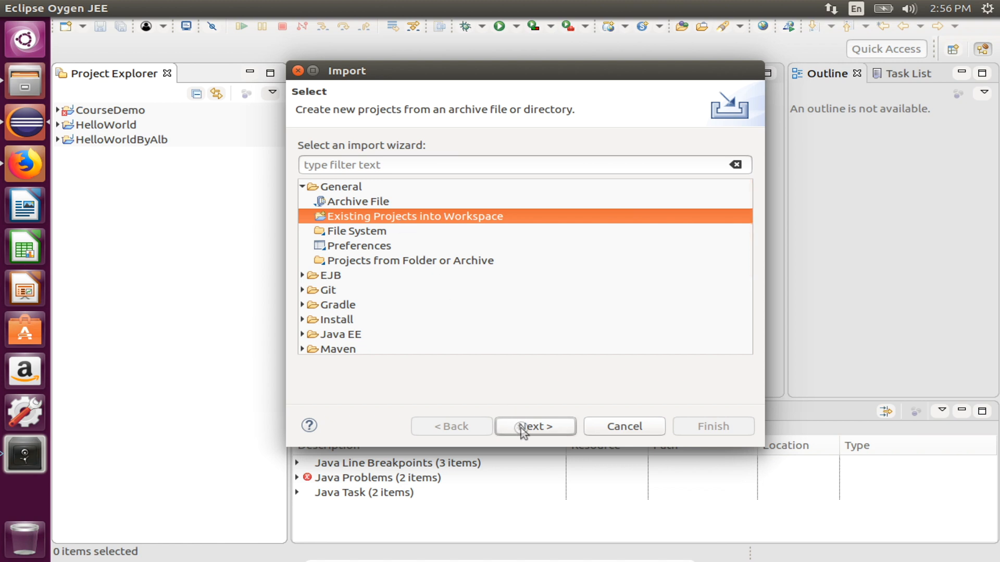
pyautogui.click(534, 426)
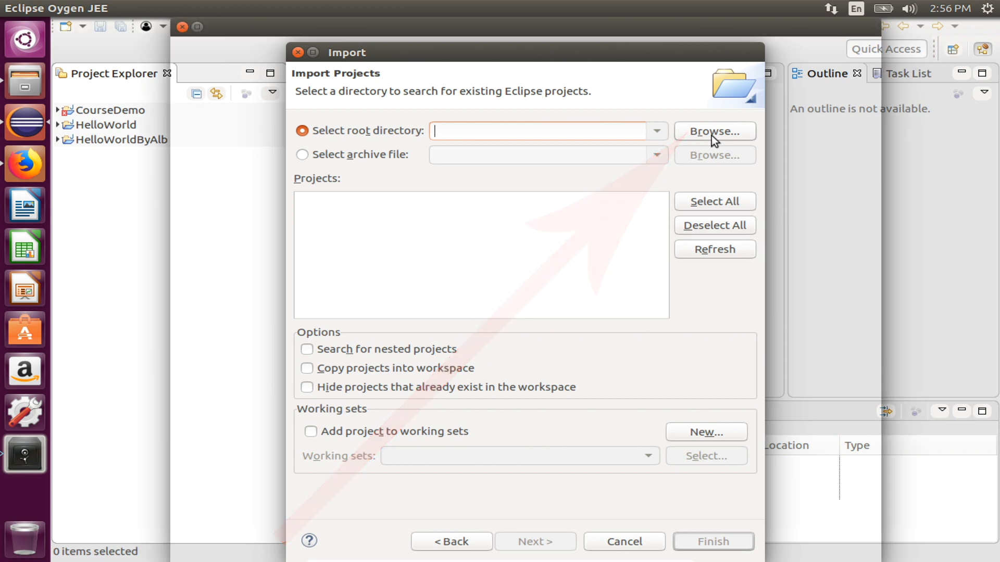
# Browse to Downloads/SendEmail as the root directory so the SendEmail project is listed and checked.
pyautogui.click(714, 131)
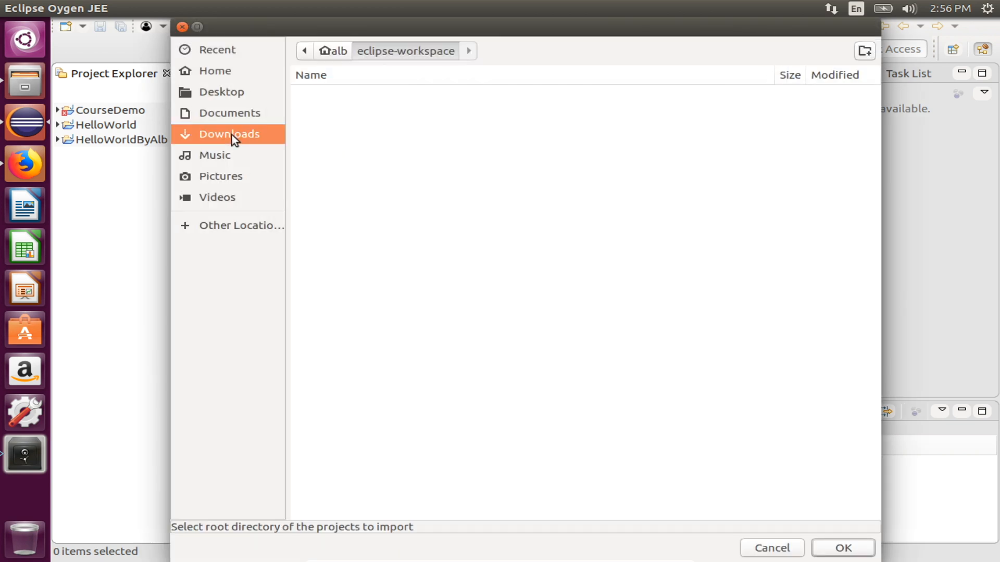
pyautogui.click(230, 135)
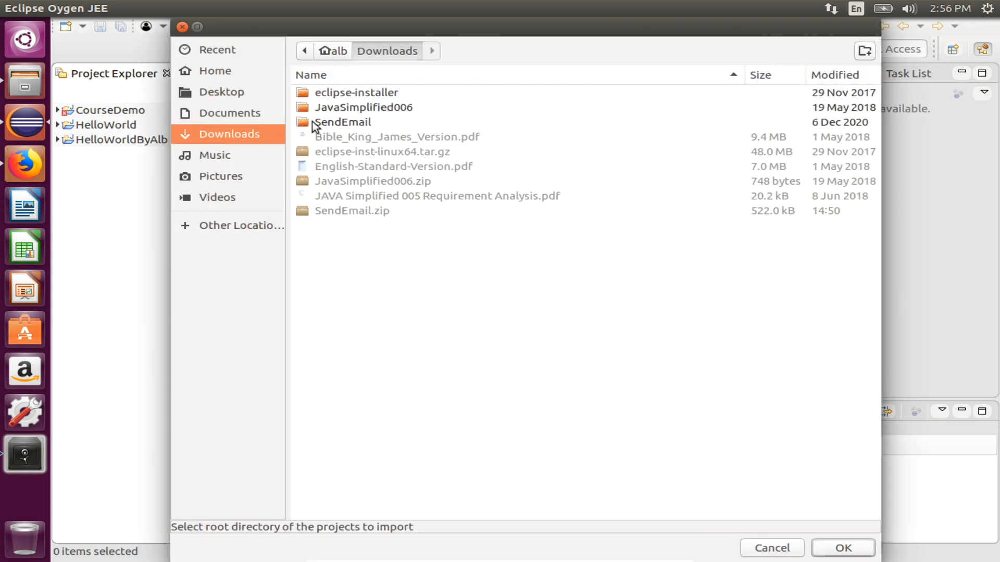
pyautogui.click(341, 122)
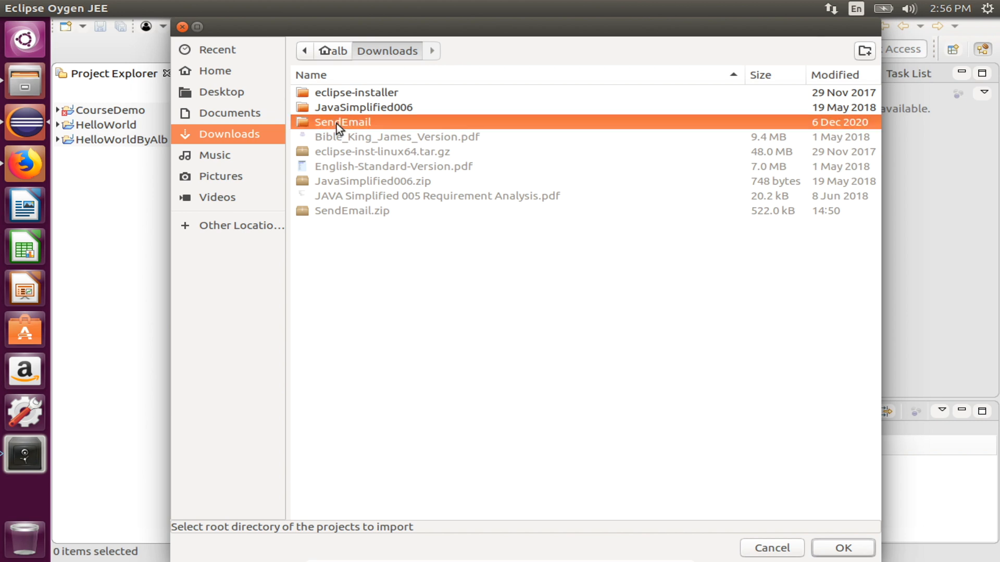
pyautogui.click(842, 548)
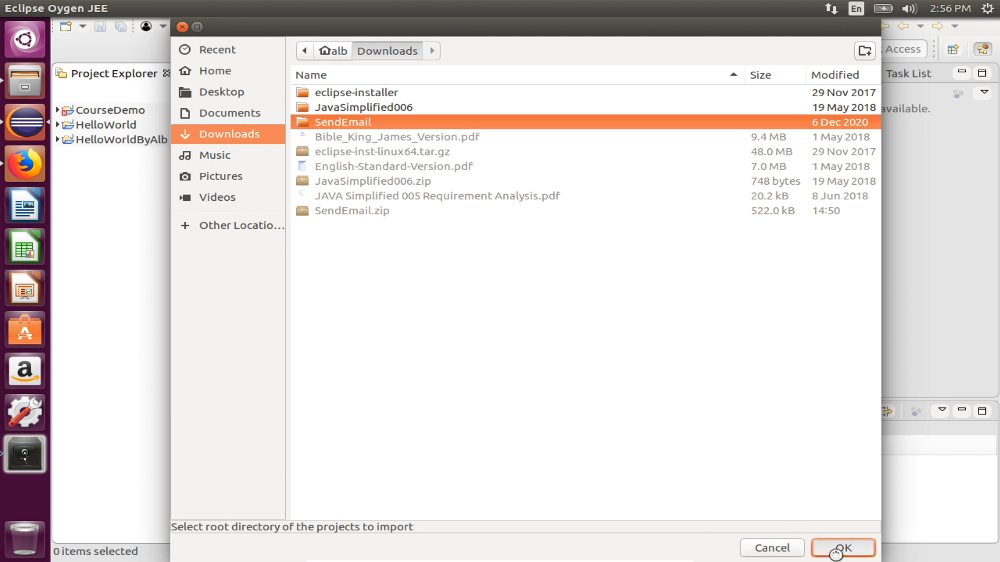
pyautogui.click(844, 547)
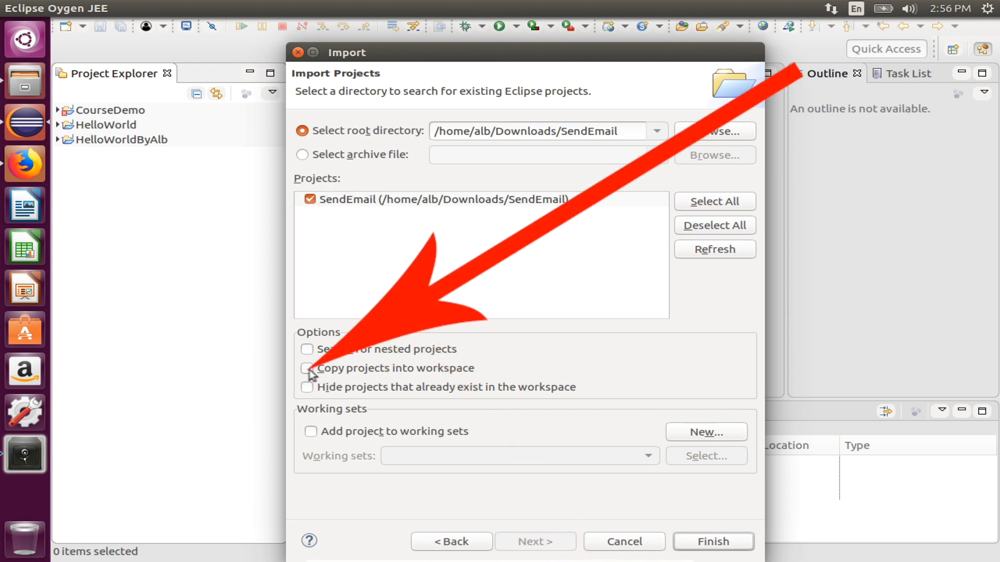
# Enable Copy projects into workspace and finish, adding SendEmail to Project Explorer.
pyautogui.click(306, 369)
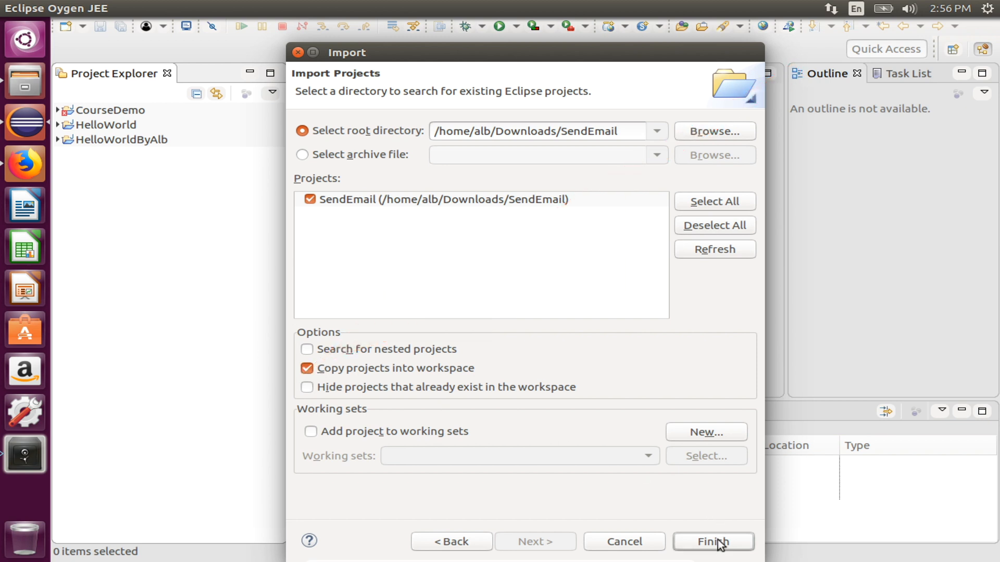
pyautogui.click(712, 542)
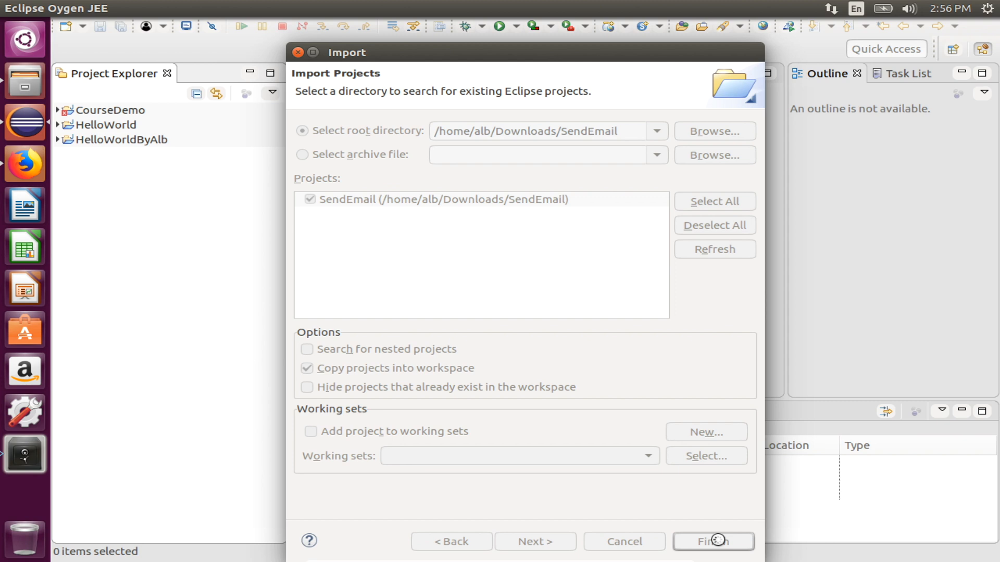
pyautogui.click(713, 541)
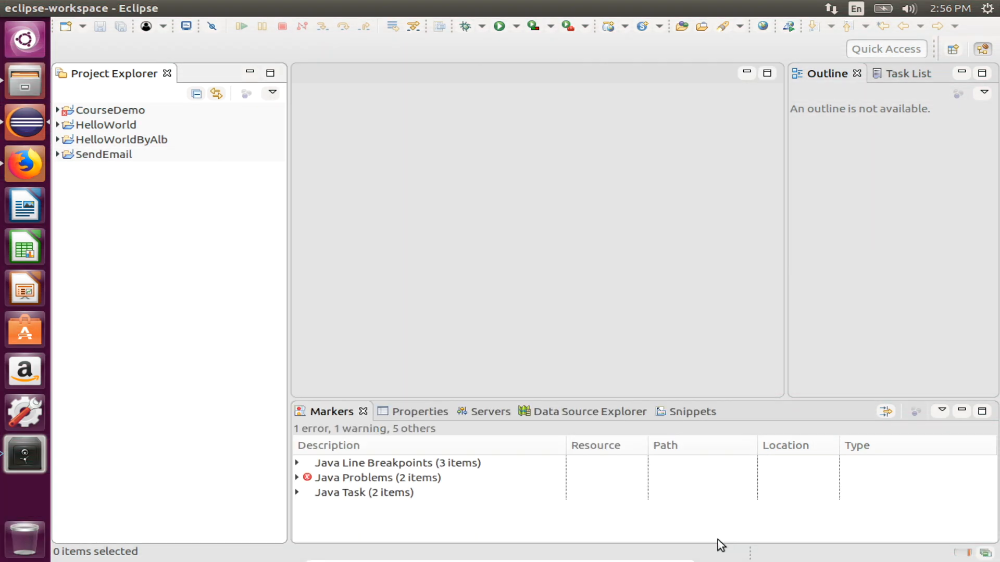